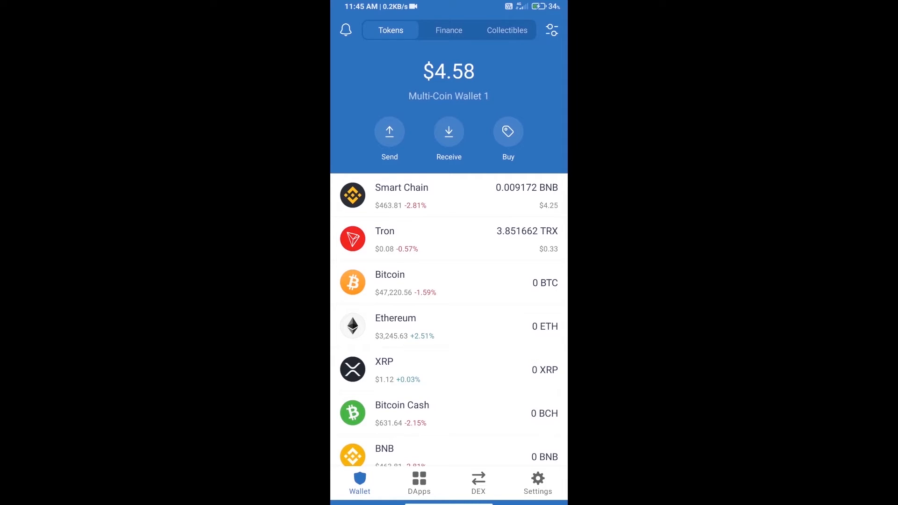
Search the buy-coin list for 'bnb', then back out without buying and return to the wallet
left_click(506, 131)
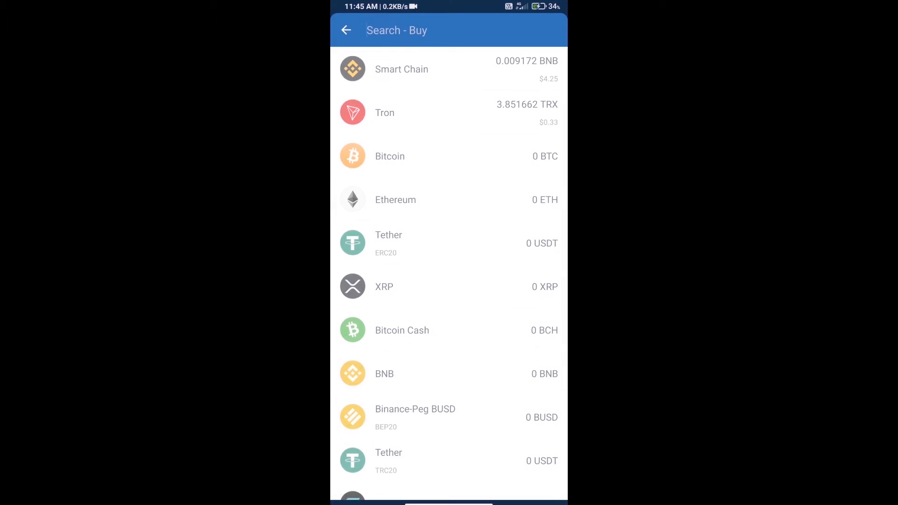
left_click(429, 30)
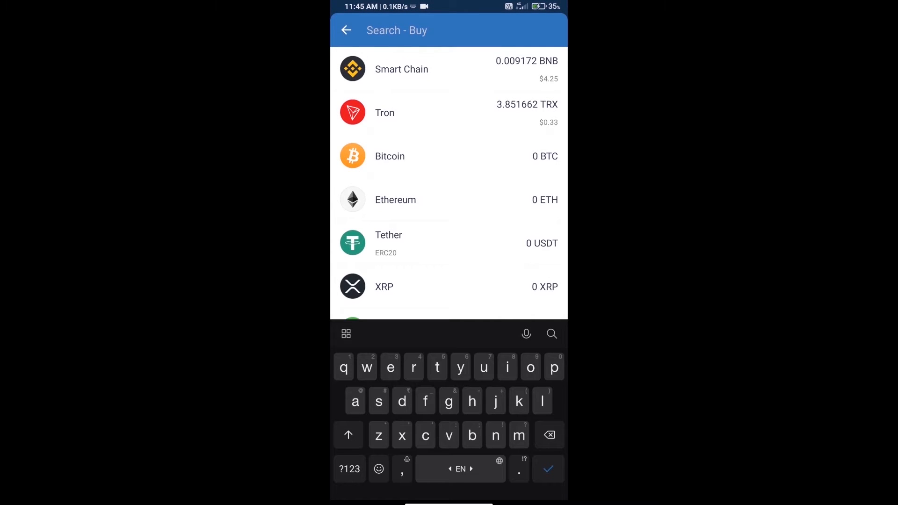
type("bnb")
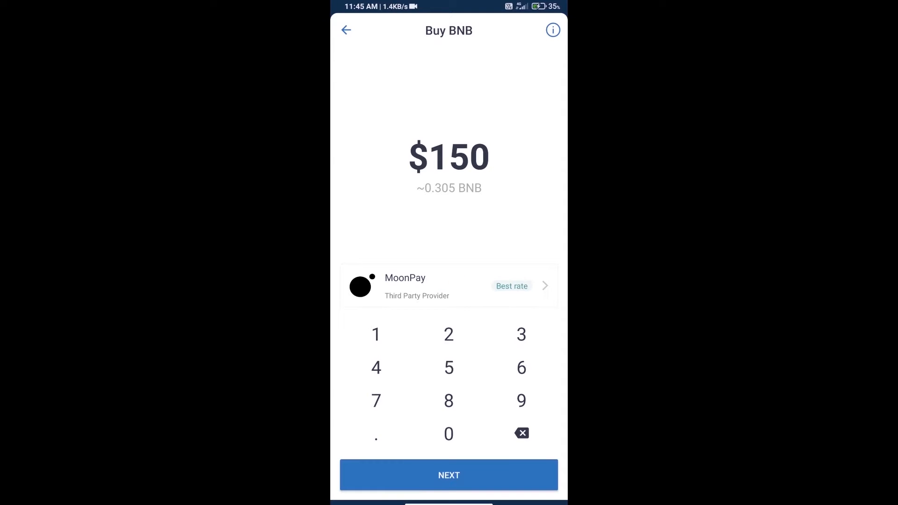
left_click(521, 433)
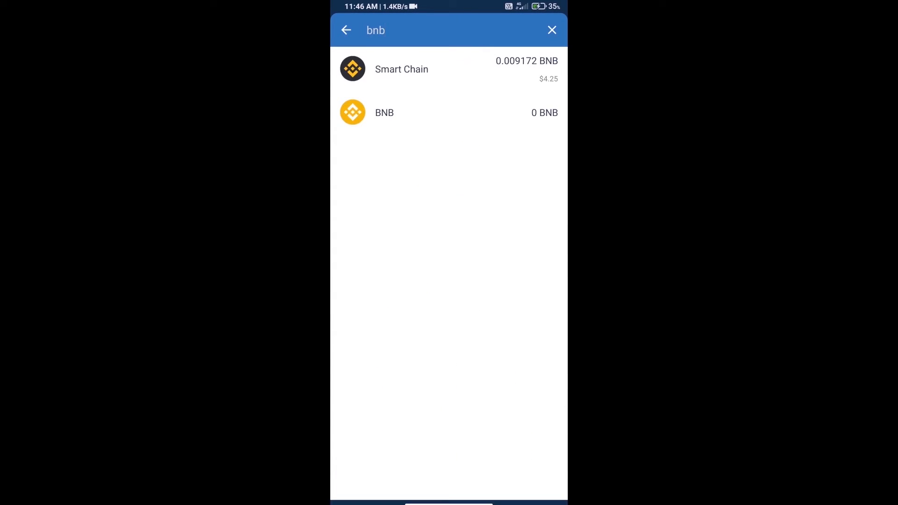
left_click(552, 30)
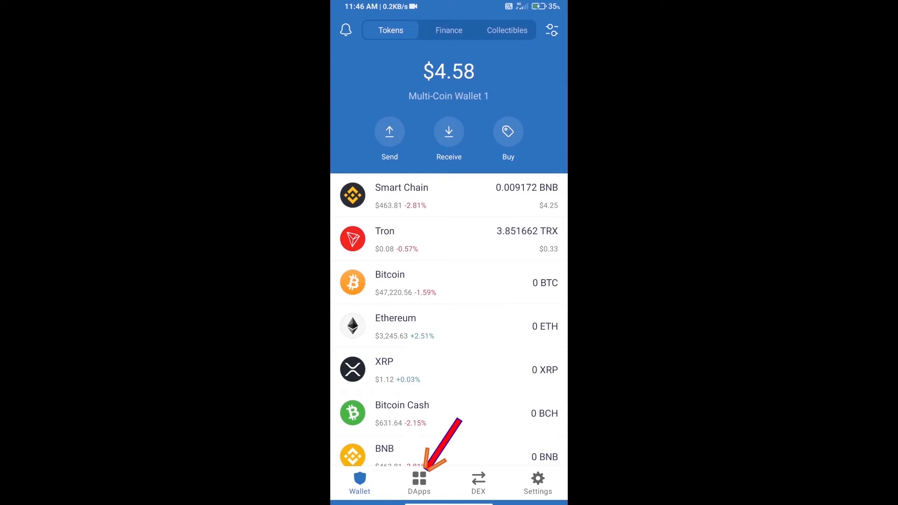
Open PancakeSwap from the DApps recent history
left_click(419, 482)
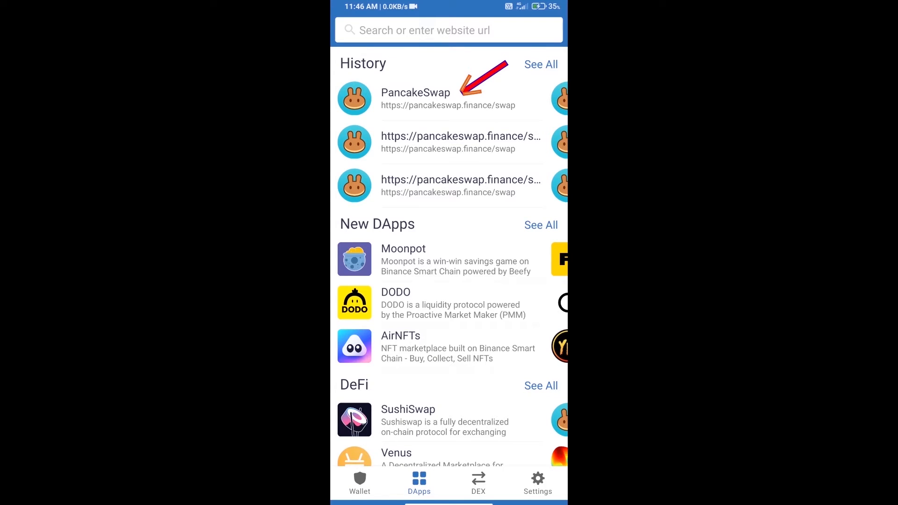
left_click(416, 99)
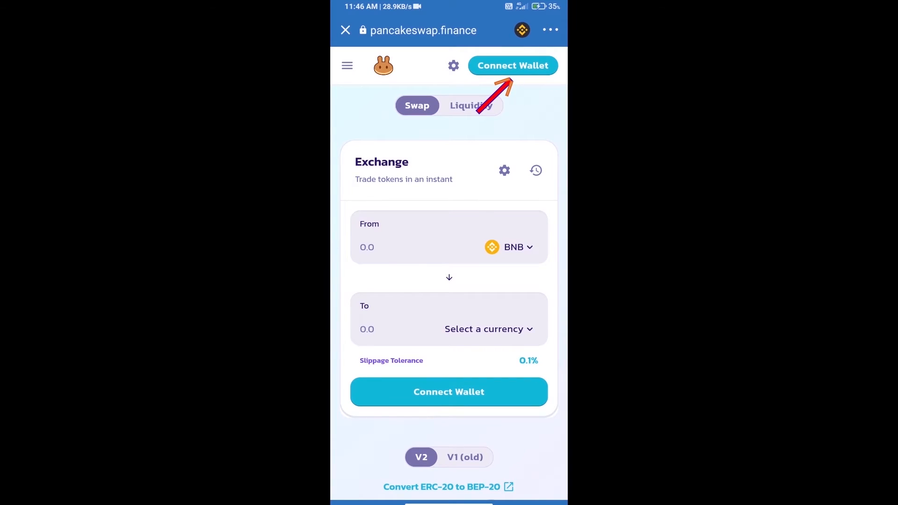
Connect Trust Wallet to PancakeSwap so the 0.00917245 BNB balance appears
left_click(511, 65)
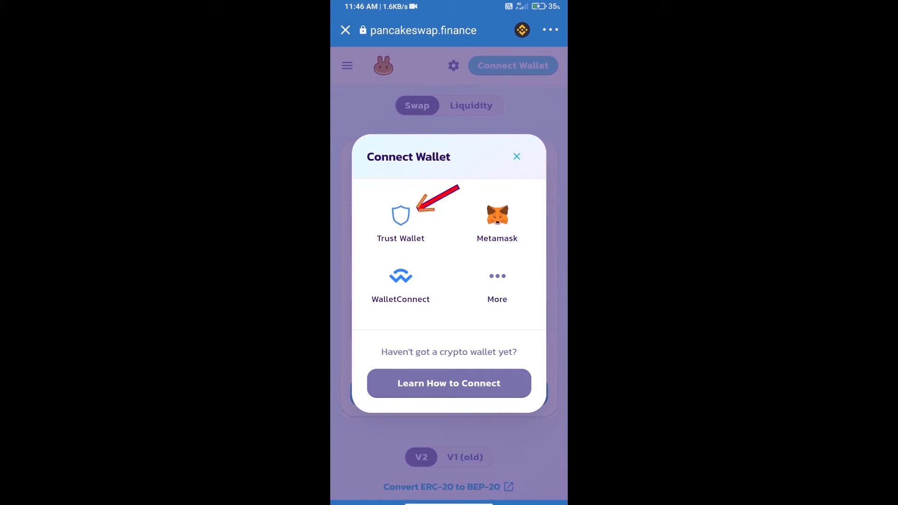
left_click(400, 216)
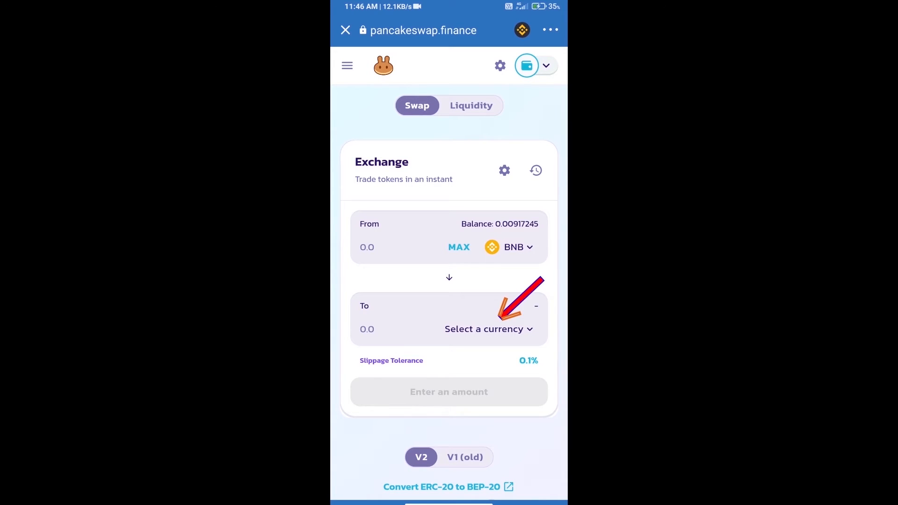
Import the Shiba Maki (SHIBAMAKI) token by contract address, acknowledging the risk warning, as the receive currency
left_click(483, 329)
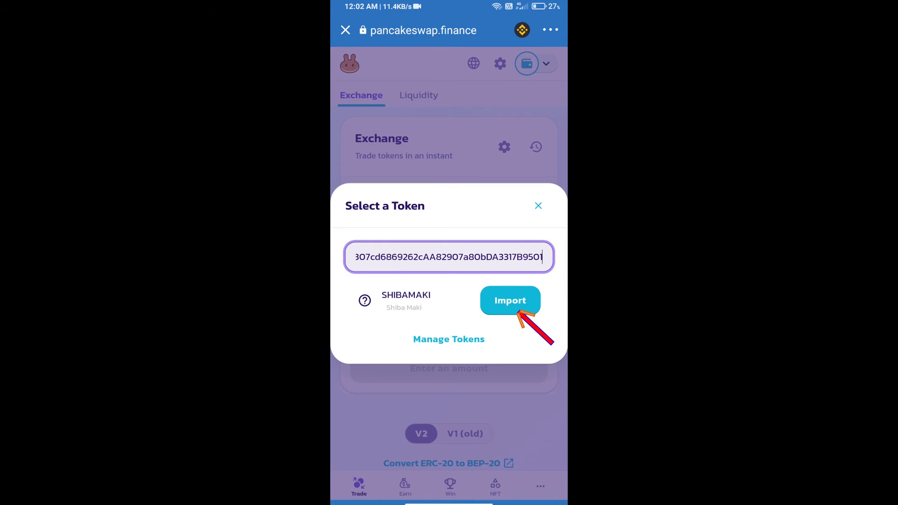
left_click(508, 300)
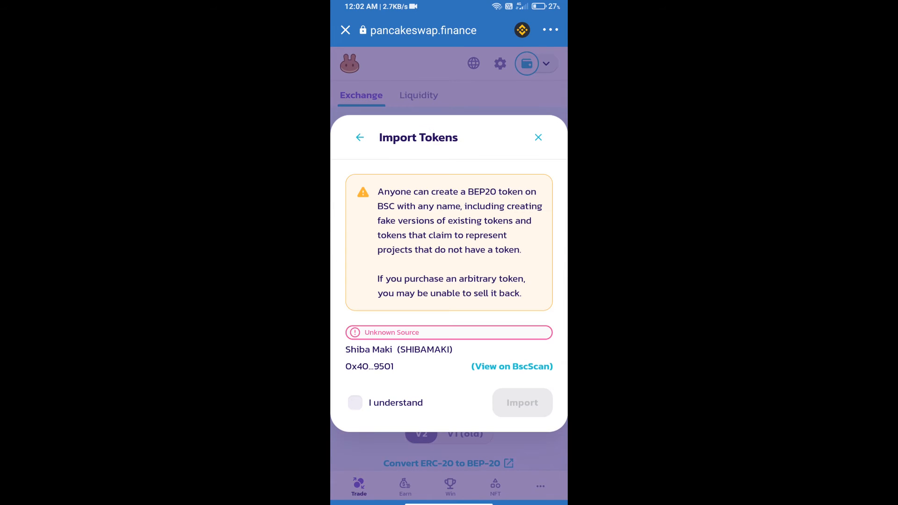
left_click(355, 402)
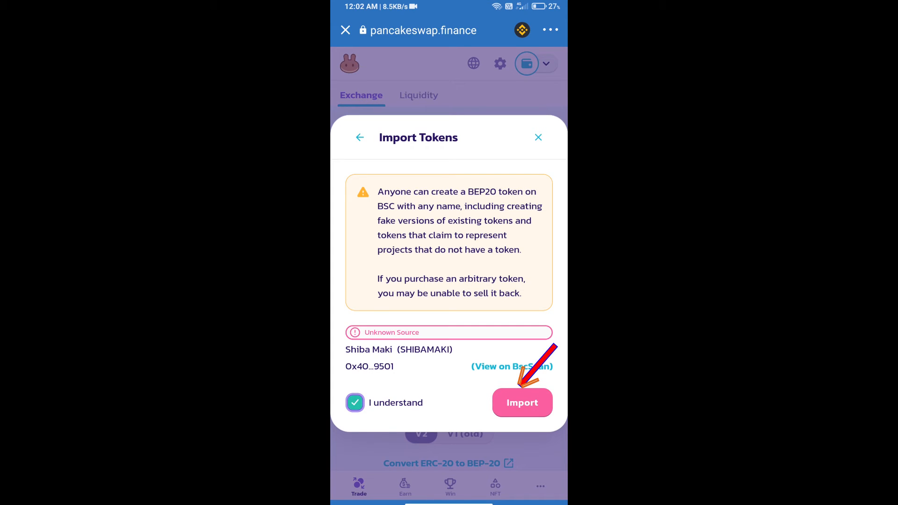
left_click(522, 402)
type("15")
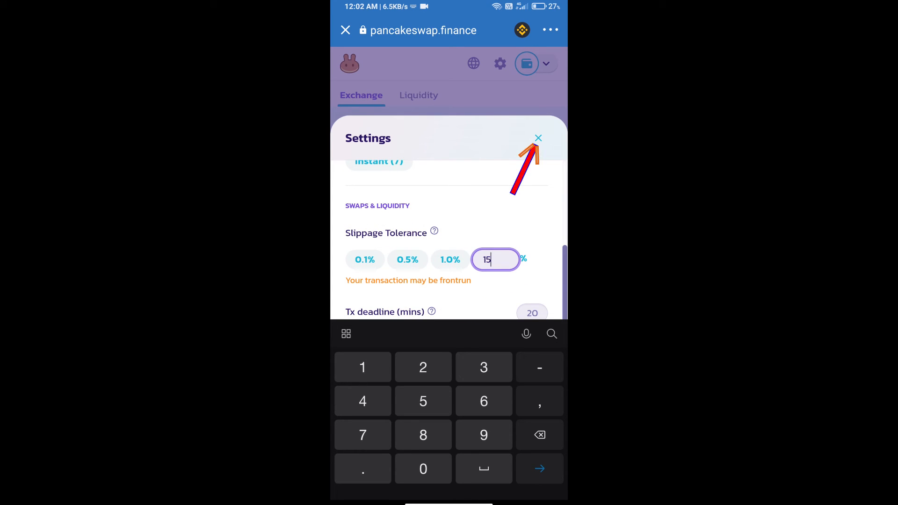
Close Settings with slippage tolerance at 15%
left_click(537, 139)
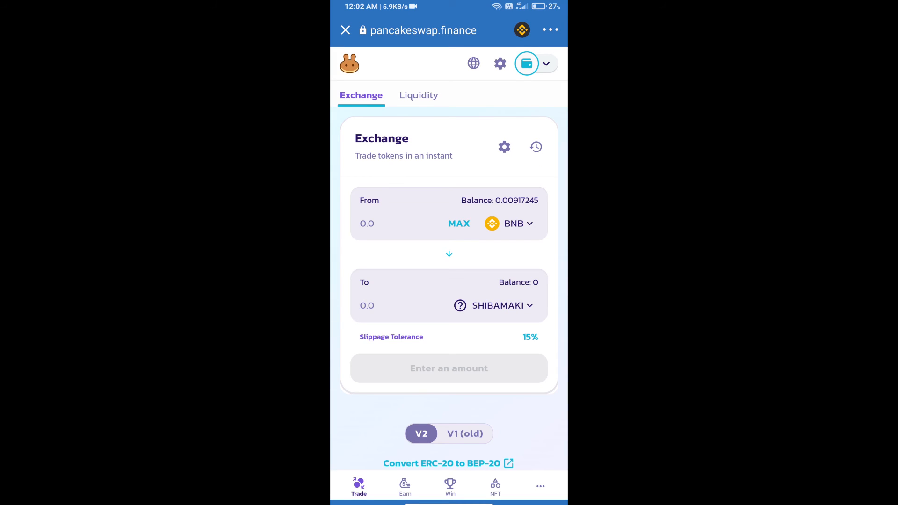
Enter 10000 SHIBAMAKI to receive and confirm the BNB swap, reaching the contract approval screen
left_click(367, 305)
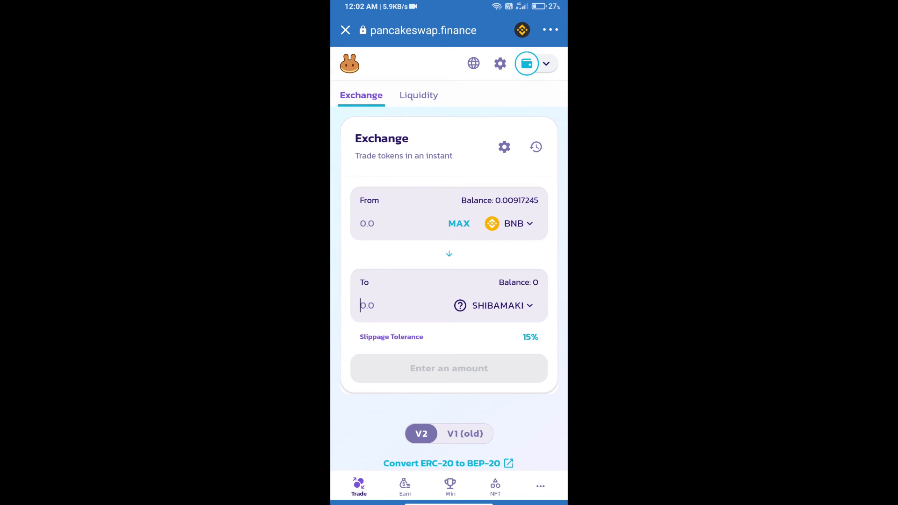
type("10000")
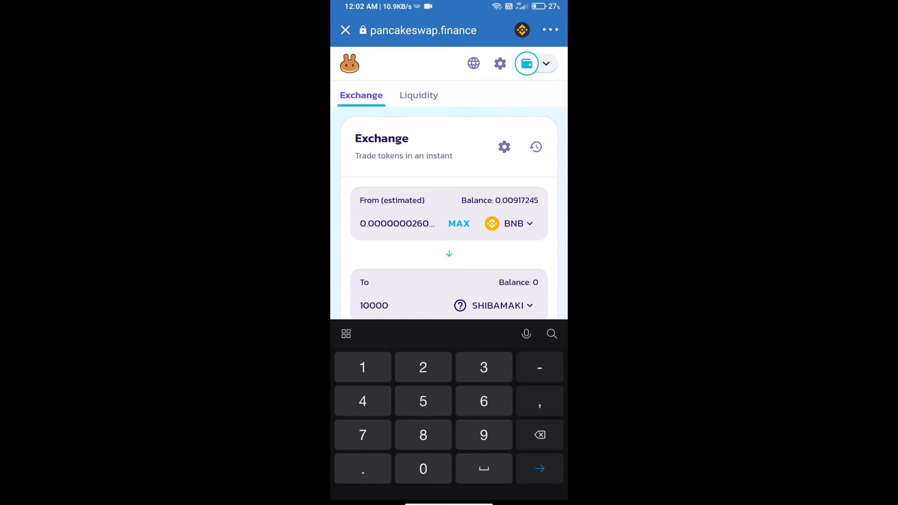
scroll("down", 3)
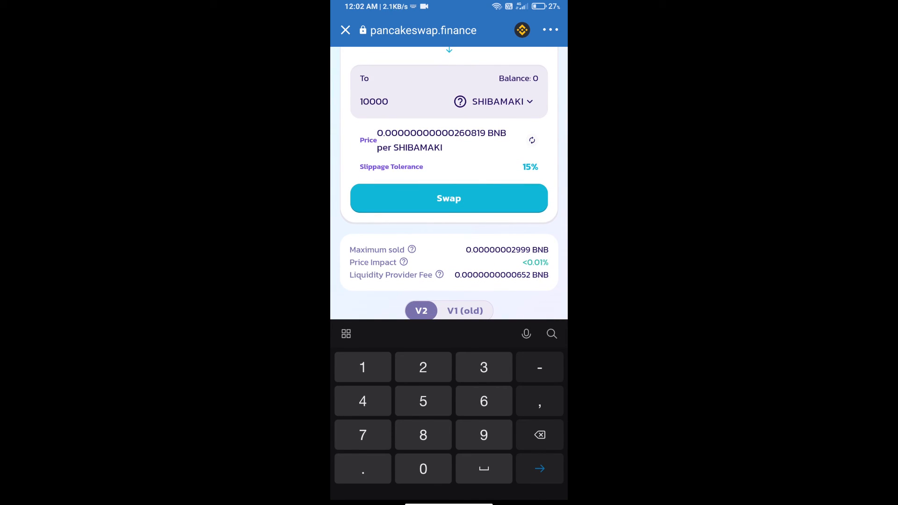
left_click(447, 198)
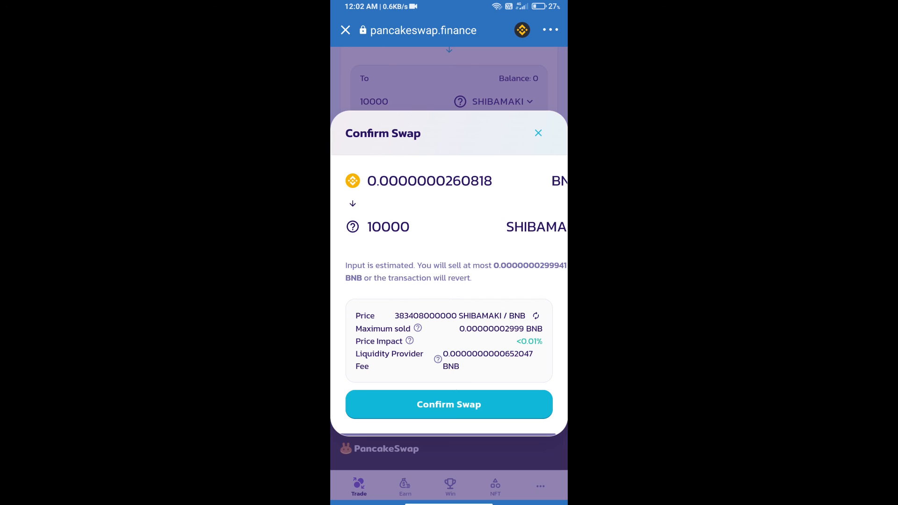
left_click(448, 404)
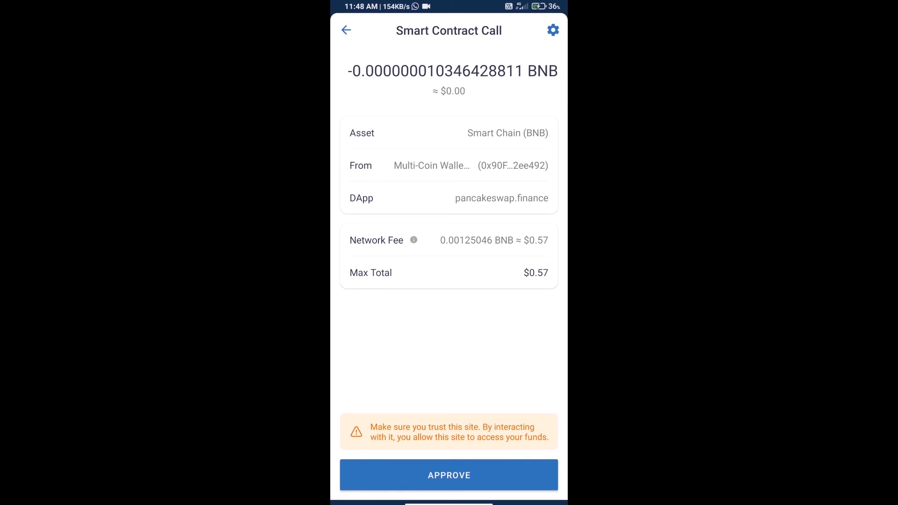